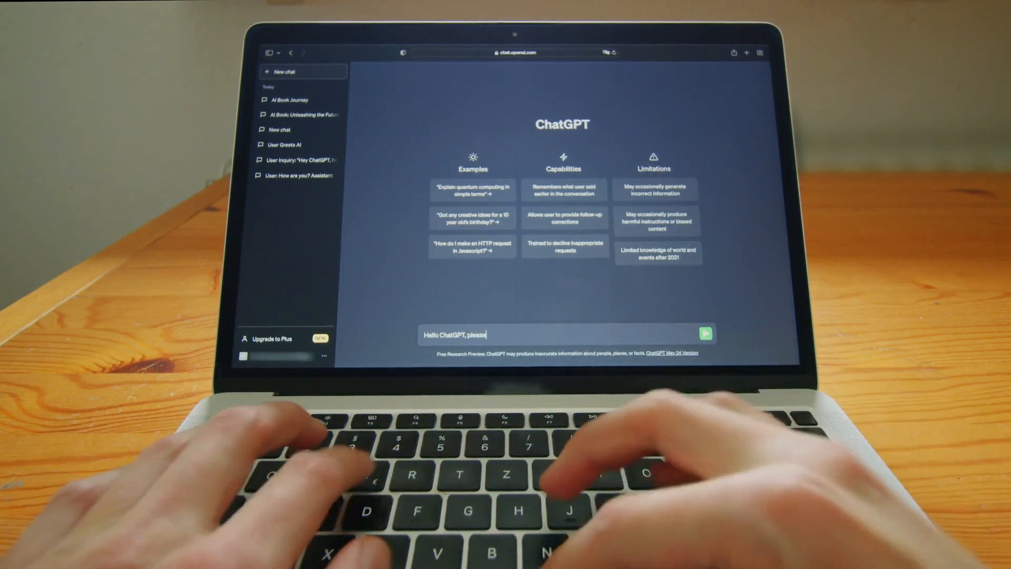
- Type the prompt 'write a book about AI for' into the ChatGPT message box
{"action": "type", "text": "write a book"}
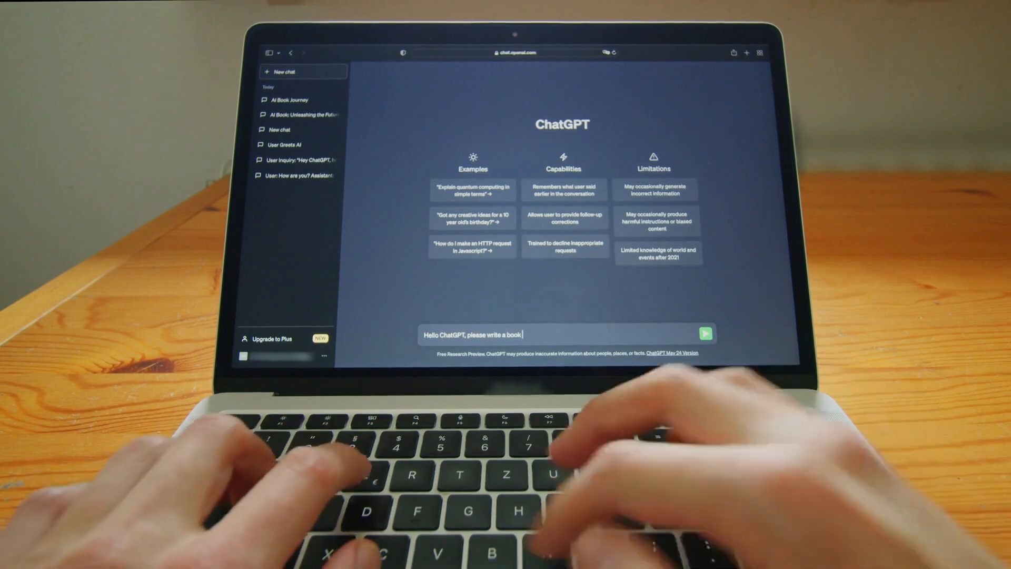
{"action": "type", "text": "about AI for"}
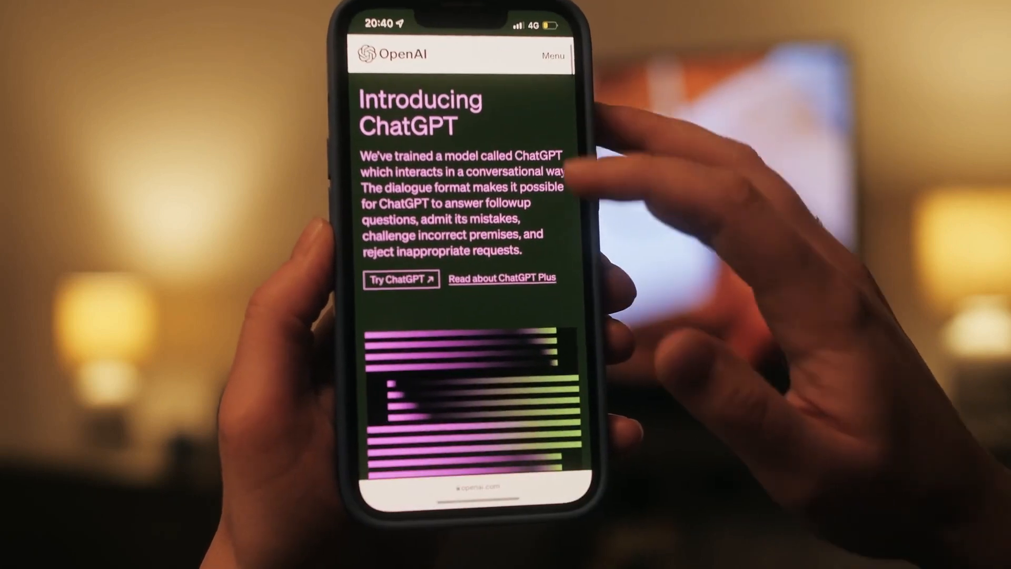
- Scroll the Introducing ChatGPT page past the illustration to the date and authors
{"action": "scroll", "scroll_direction": "down", "scroll_amount": 3}
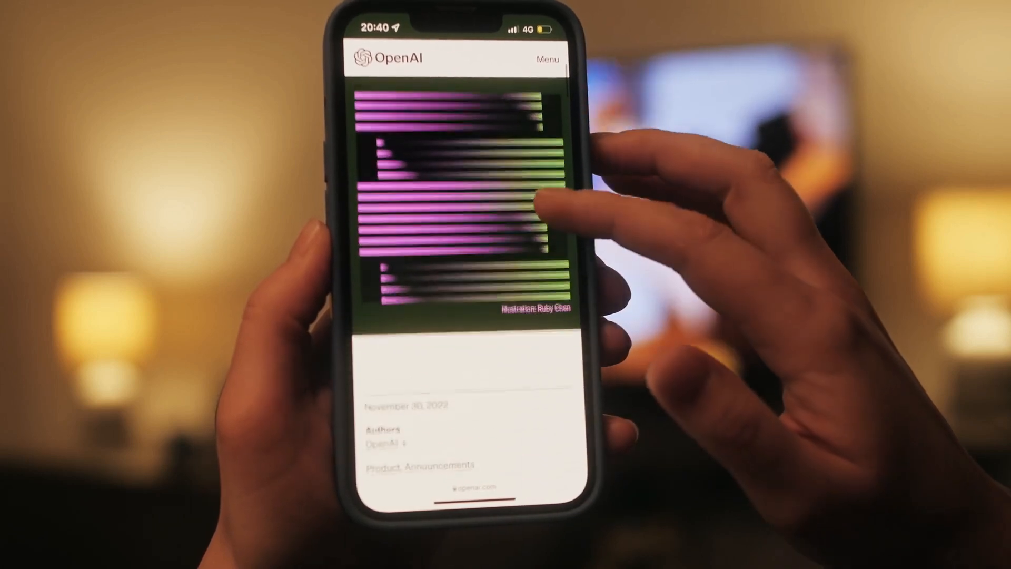
{"action": "scroll", "scroll_direction": "down", "scroll_amount": 3}
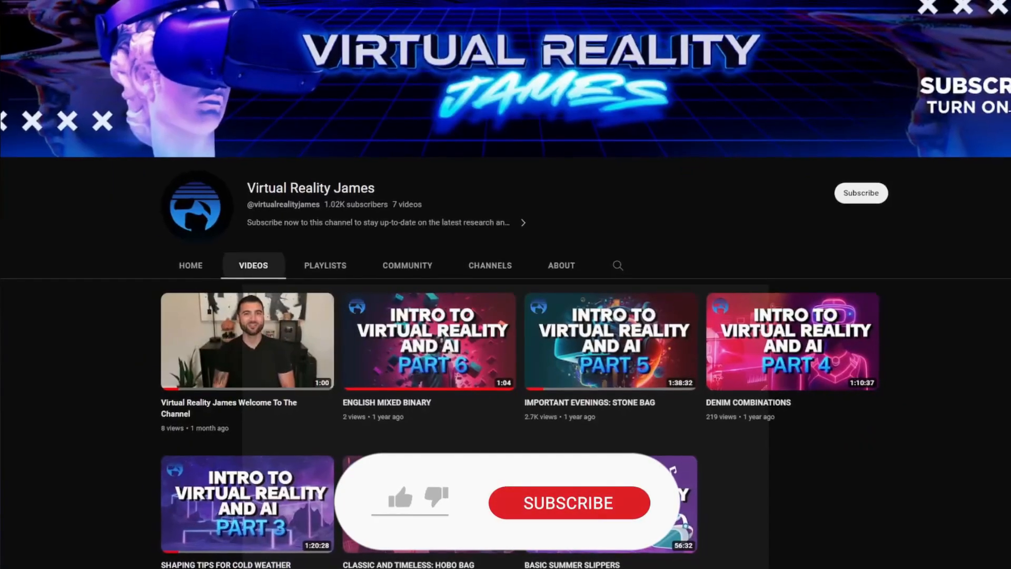
- Subscribe to the Virtual Reality James YouTube channel
{"action": "left_click", "coordinate": [861, 192]}
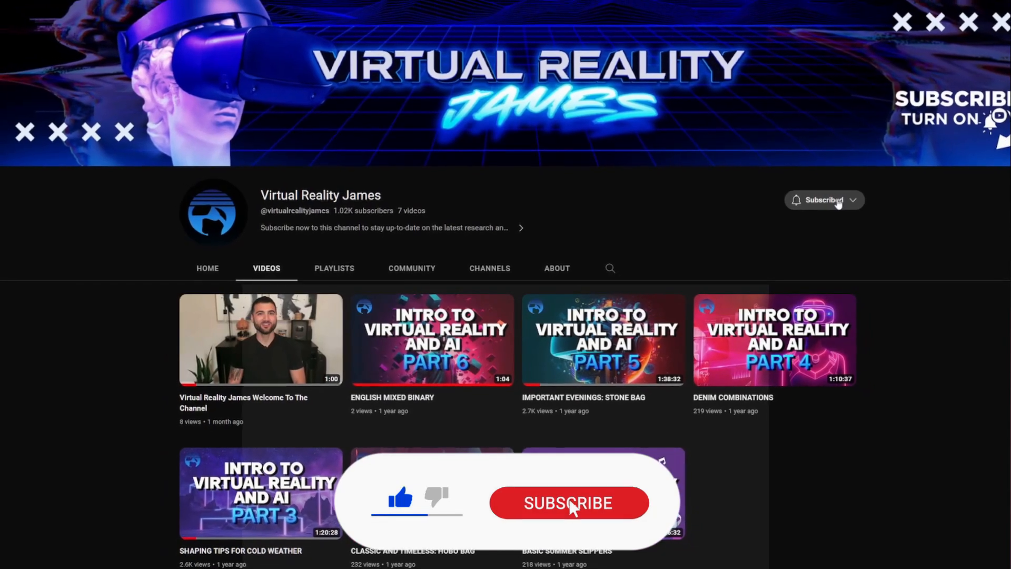